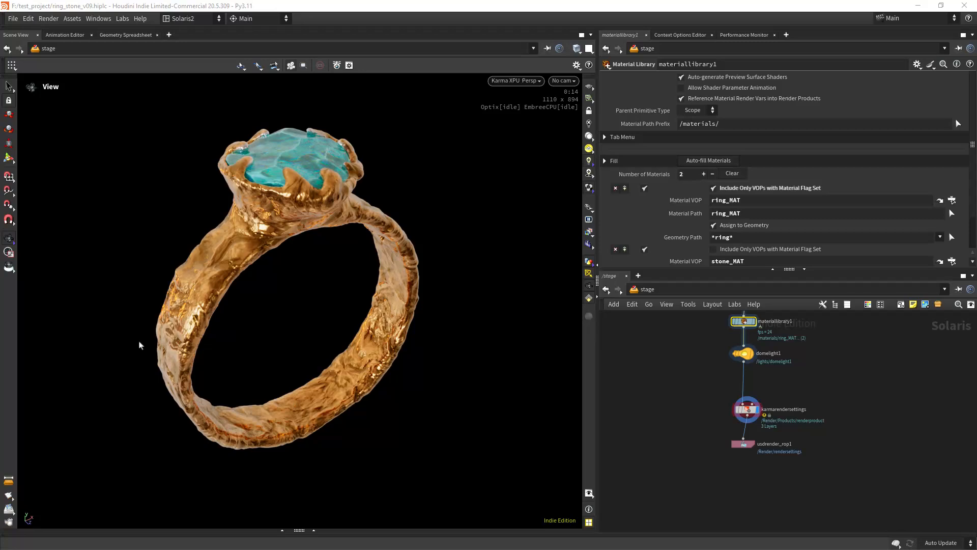
Jump into /obj/geo1 and pan to the planarpatch1 and attribwrangle6 nodes.
left_click(190, 18)
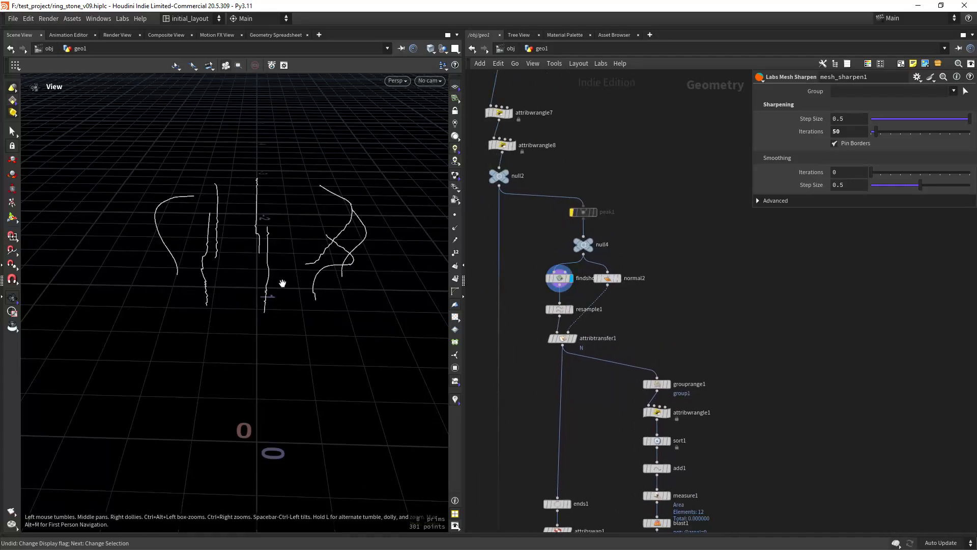
left_click_drag(282, 282, 332, 284)
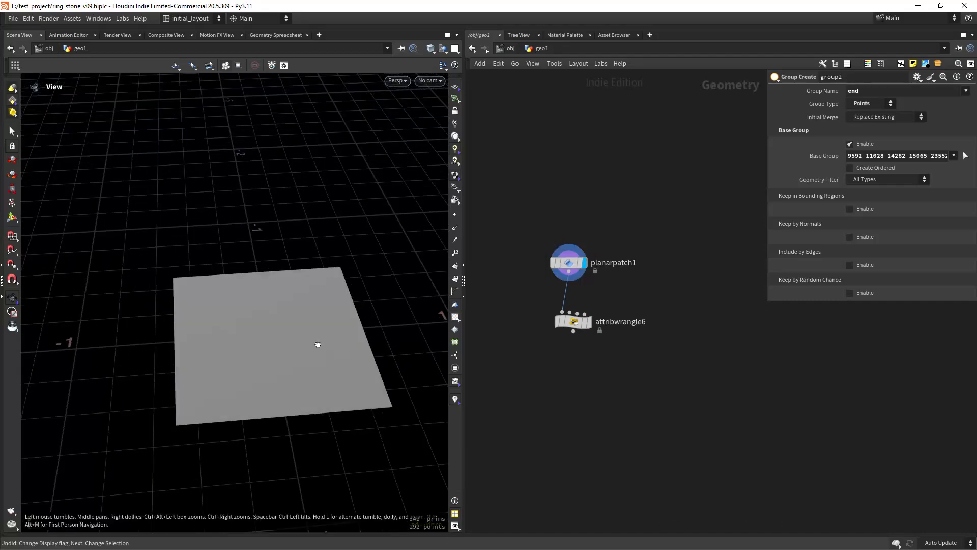
Inspect attribwrangle6's VEX, tweak its Distance, then show attribwrangle8's start/end groups on the ring.
left_click(571, 320)
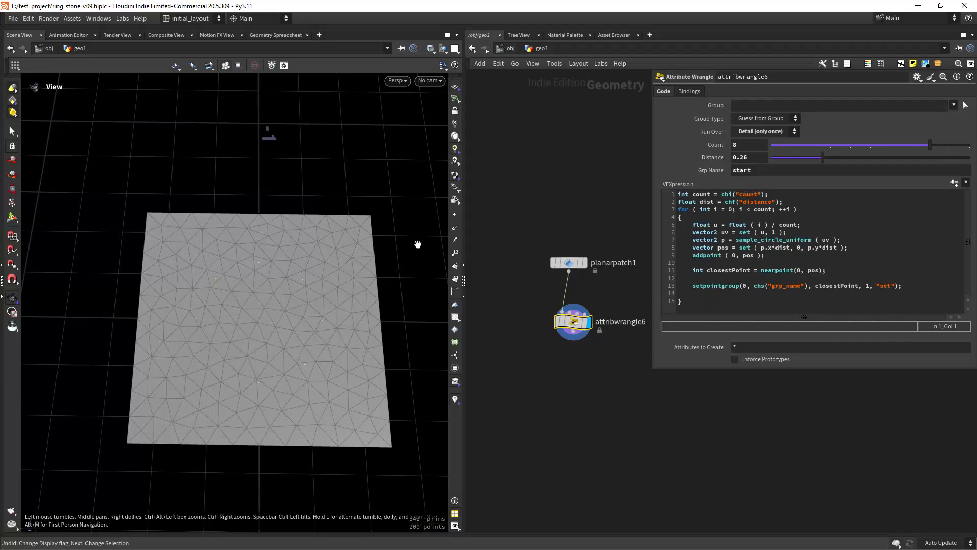
left_click_drag(823, 156, 834, 157)
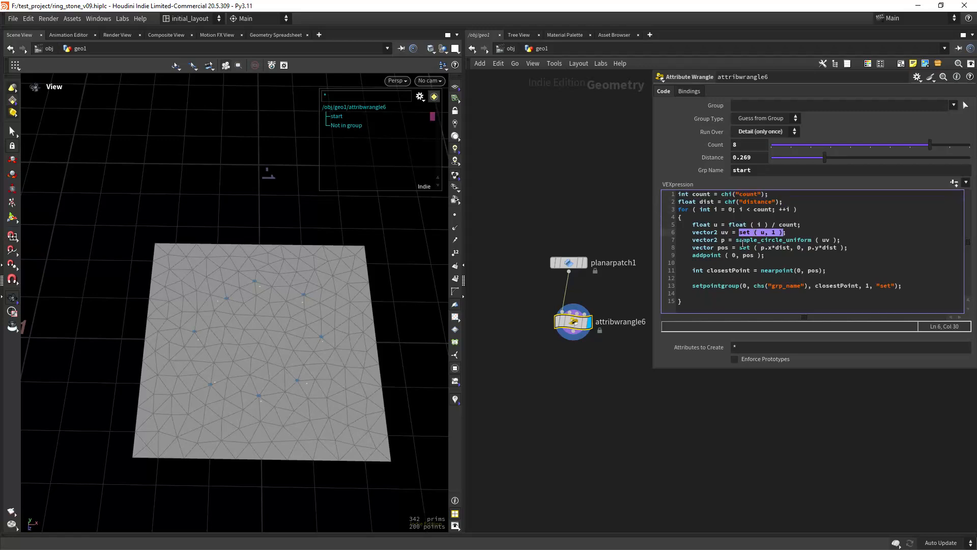
left_click(808, 246)
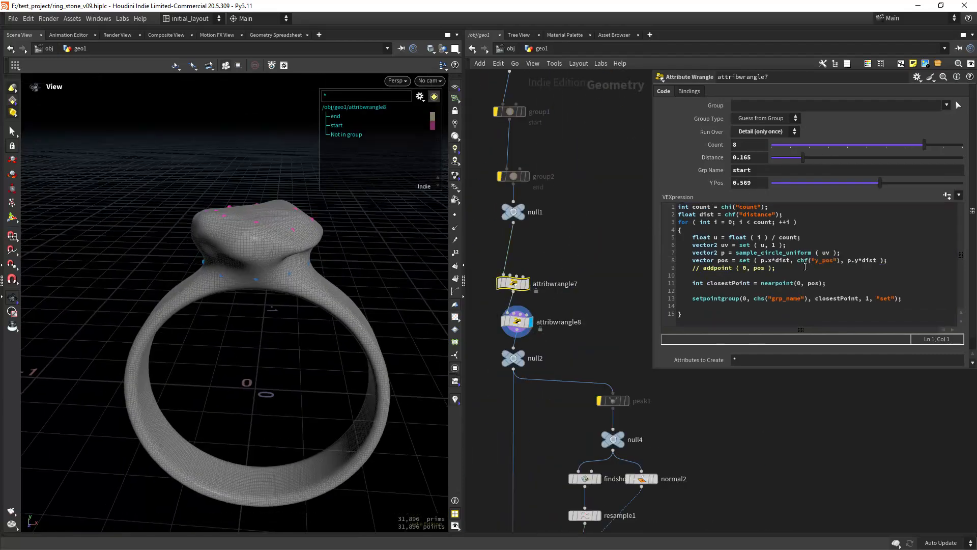
Pan down to show the findshortestpath1 curves between start and end points.
left_click_drag(879, 182, 874, 183)
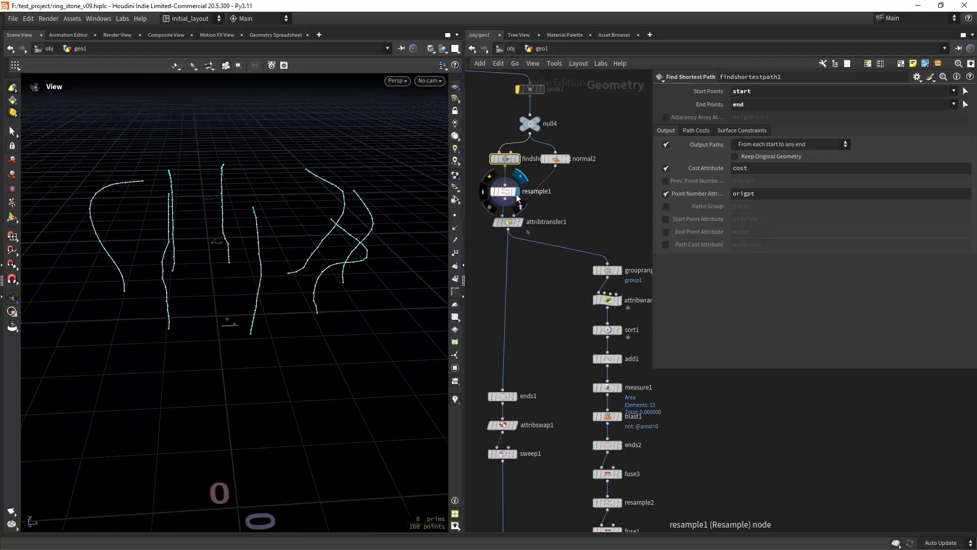
Review resample1 and attribwrangle1's point numbering, then display the joined outlines from add1.
left_click(502, 191)
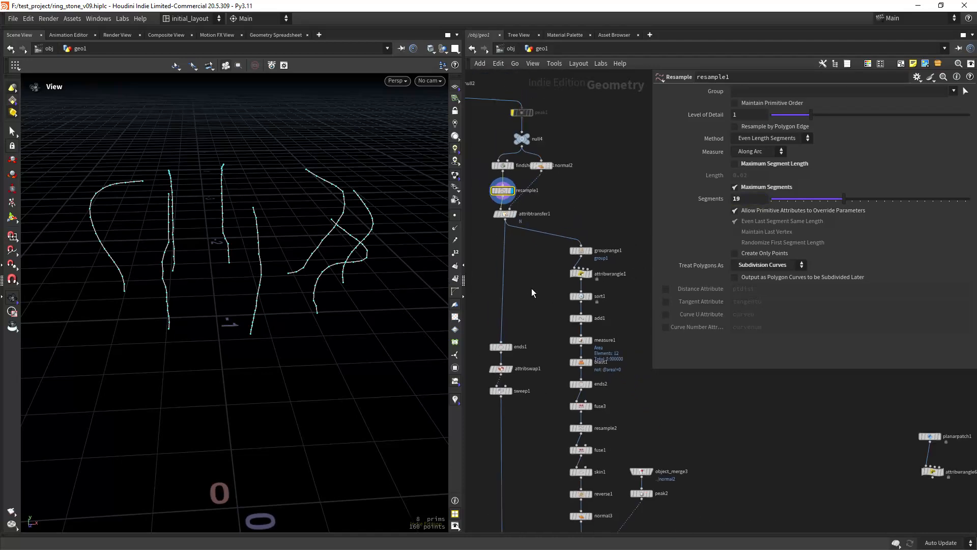
left_click(582, 252)
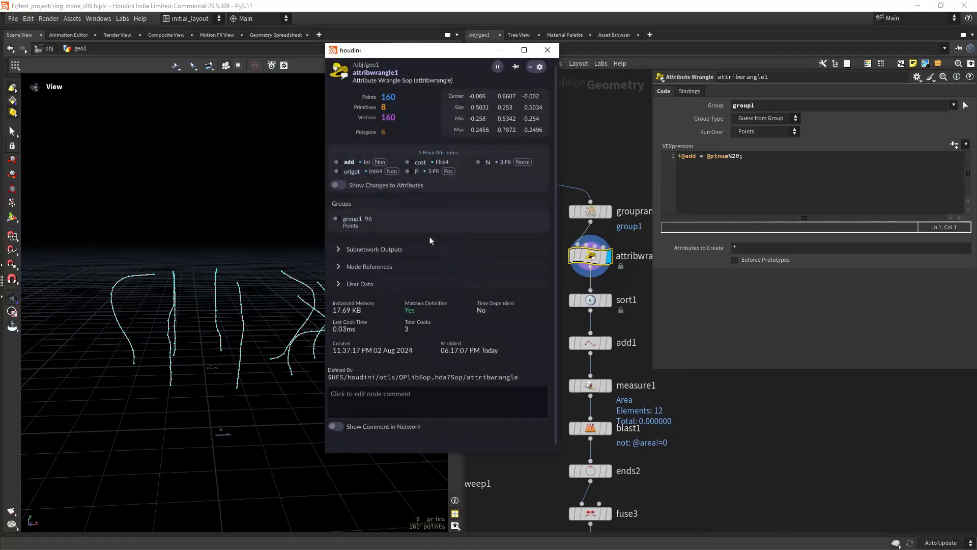
left_click(547, 49)
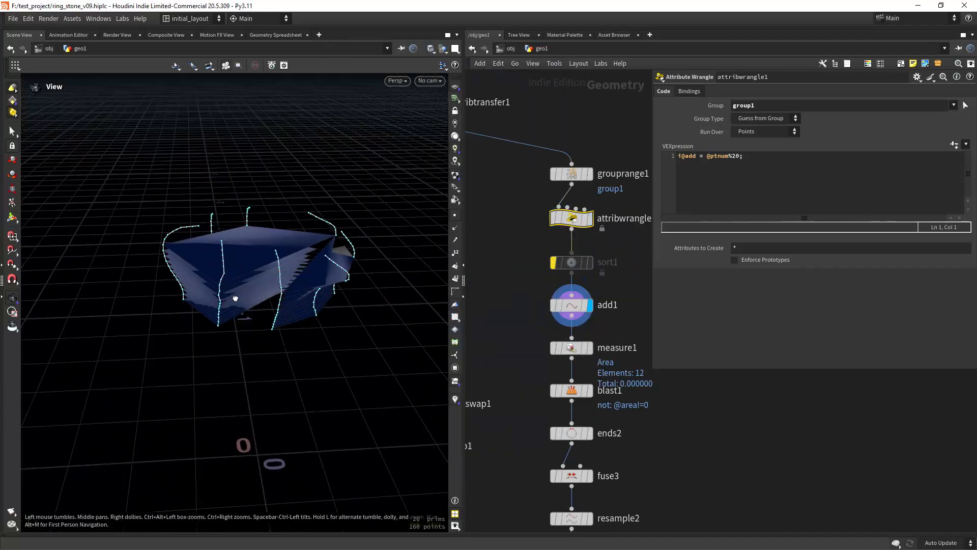
Check add1's By Group polygons, then display the skinned claw surface from skin1.
left_click(570, 304)
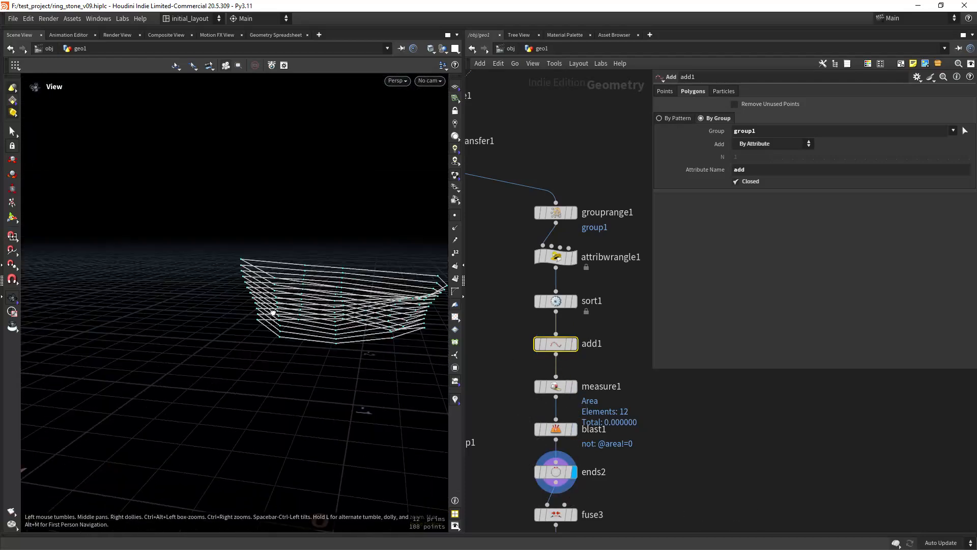
left_click(556, 300)
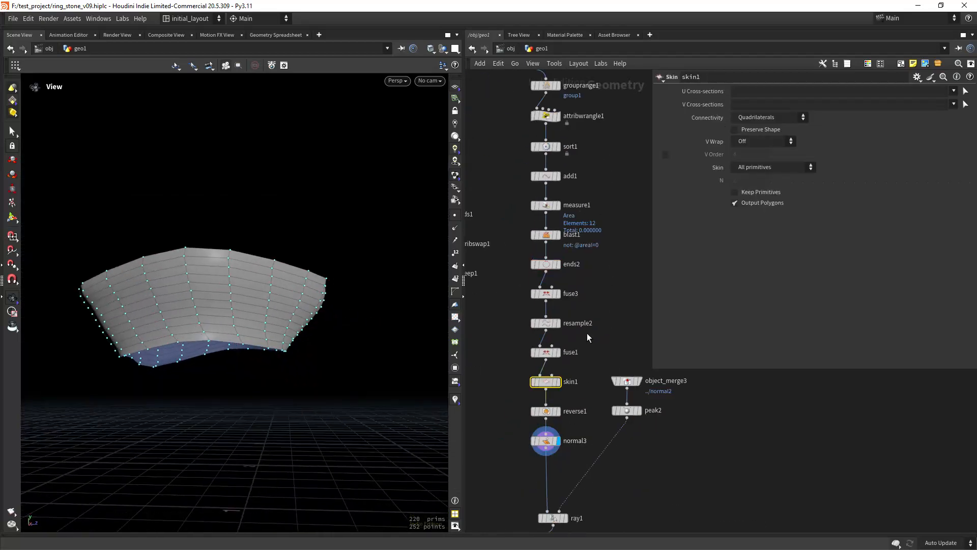
Display the claws as a voxel volume from vdbfrompolygons4.
left_click(545, 323)
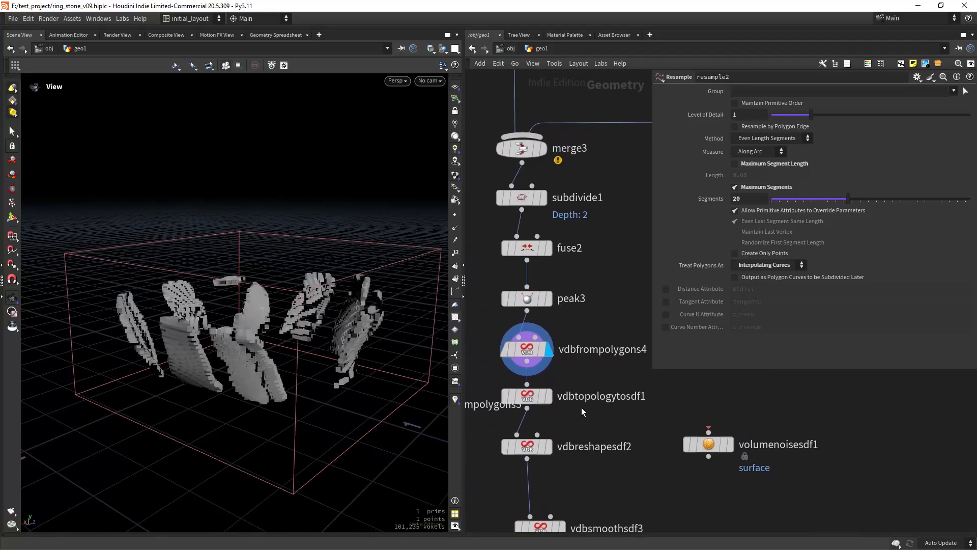
Display the autouv1 clawed ring and frame the TEXTURES box with copnet1.
left_click(527, 396)
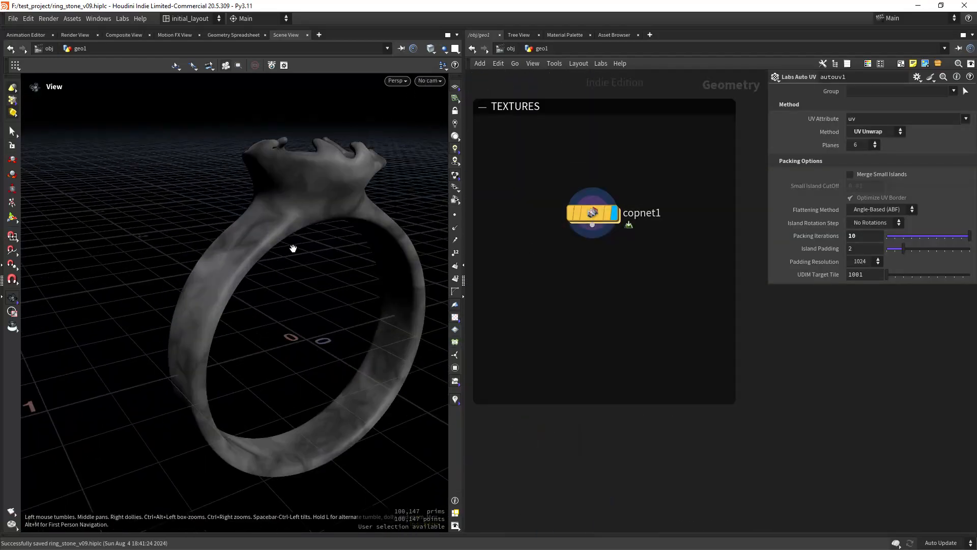
Dive into copnet1 and display the rasterizegeo1 UV position and mask maps.
left_click(593, 213)
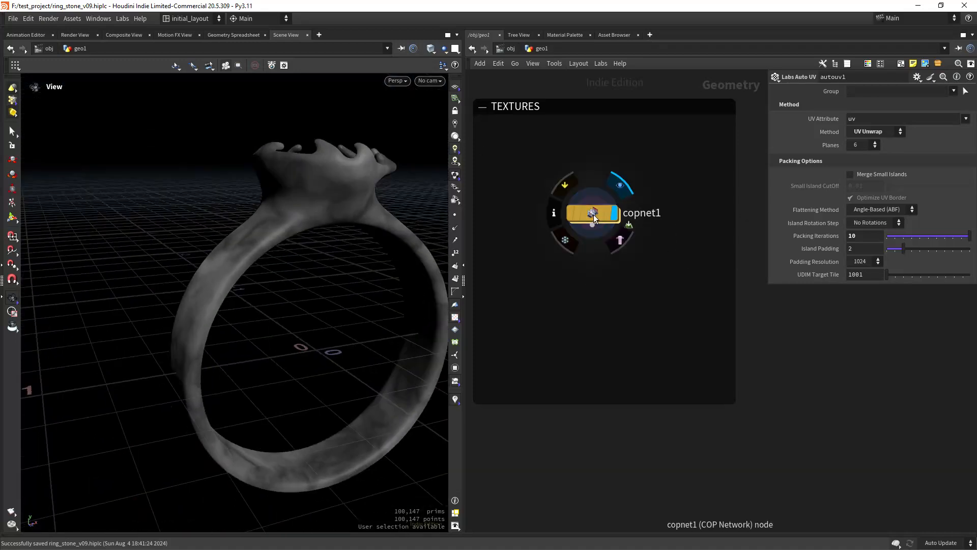
double_click(593, 212)
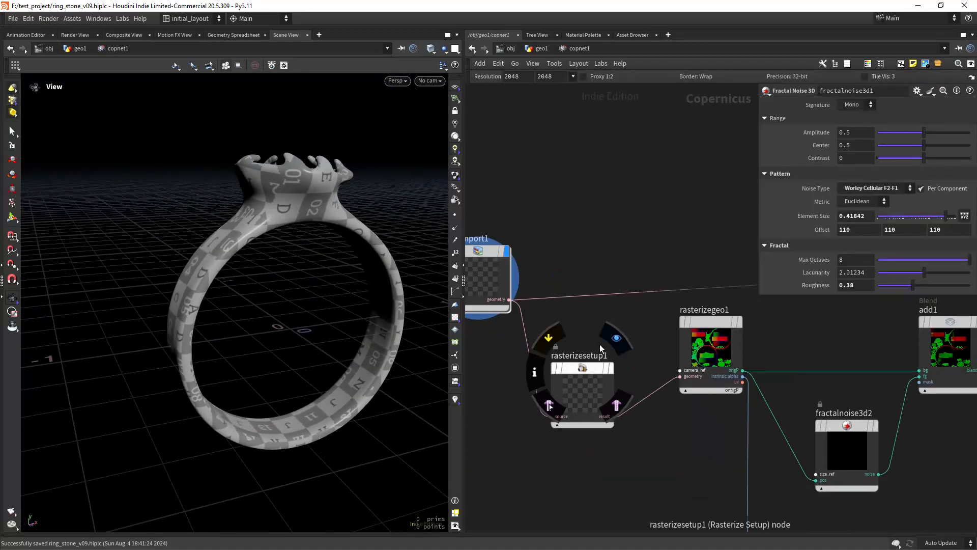
left_click(582, 390)
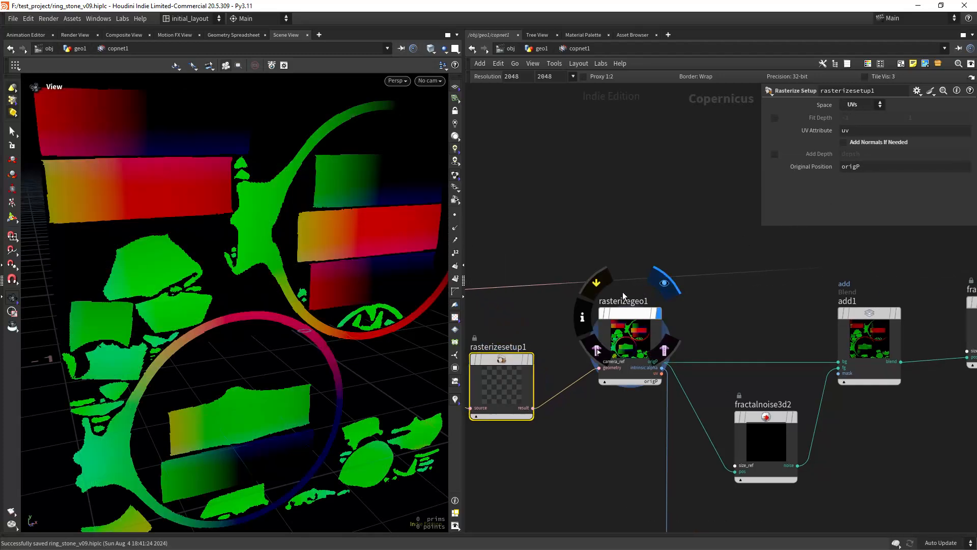
Return to /obj/geo1, select the mountain2 Attribute Noise and orbit around the gemstone.
left_click(629, 301)
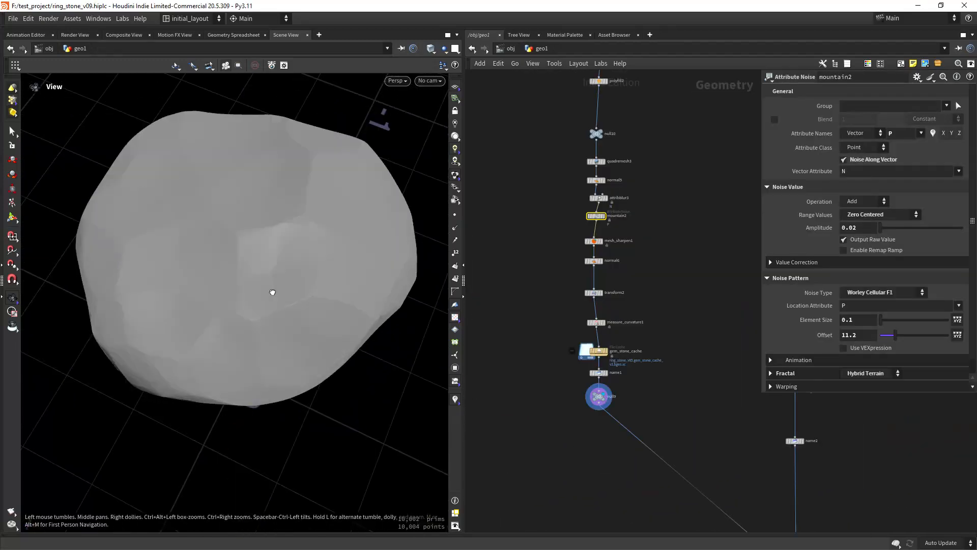
left_click_drag(273, 293, 397, 224)
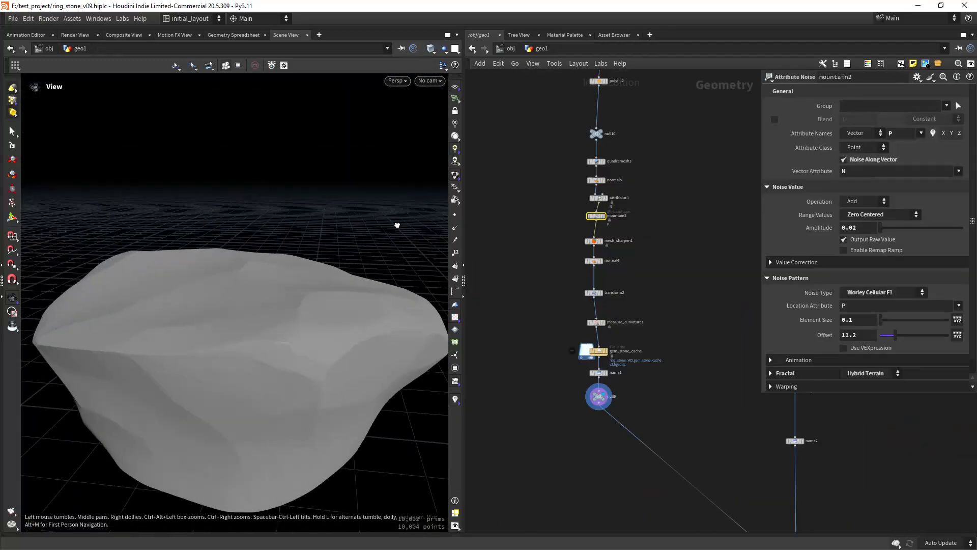